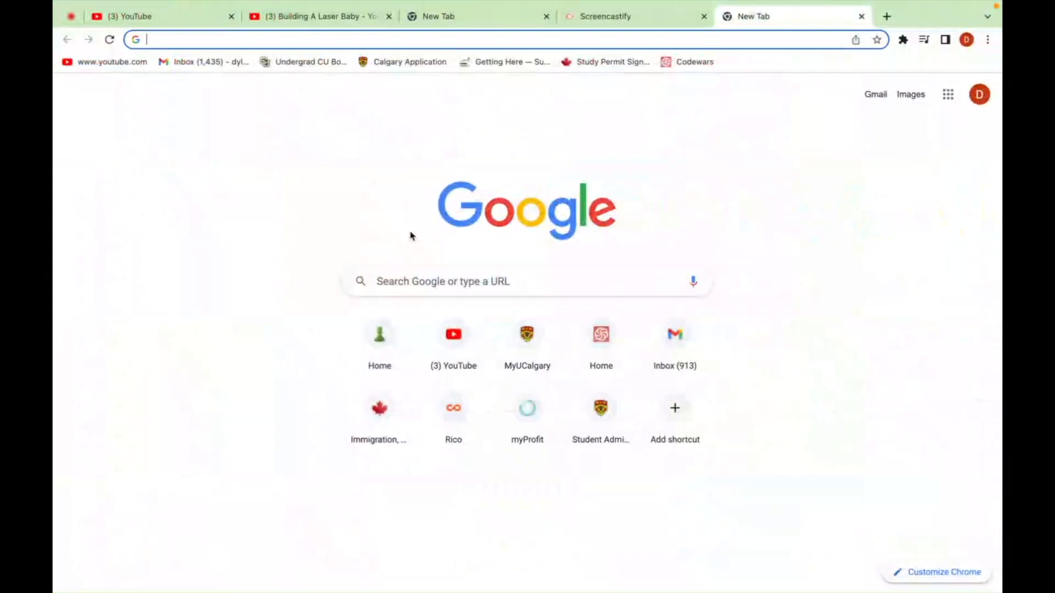
- Search Google for 'free youtube video downloader'
type("free youtube video downloader")
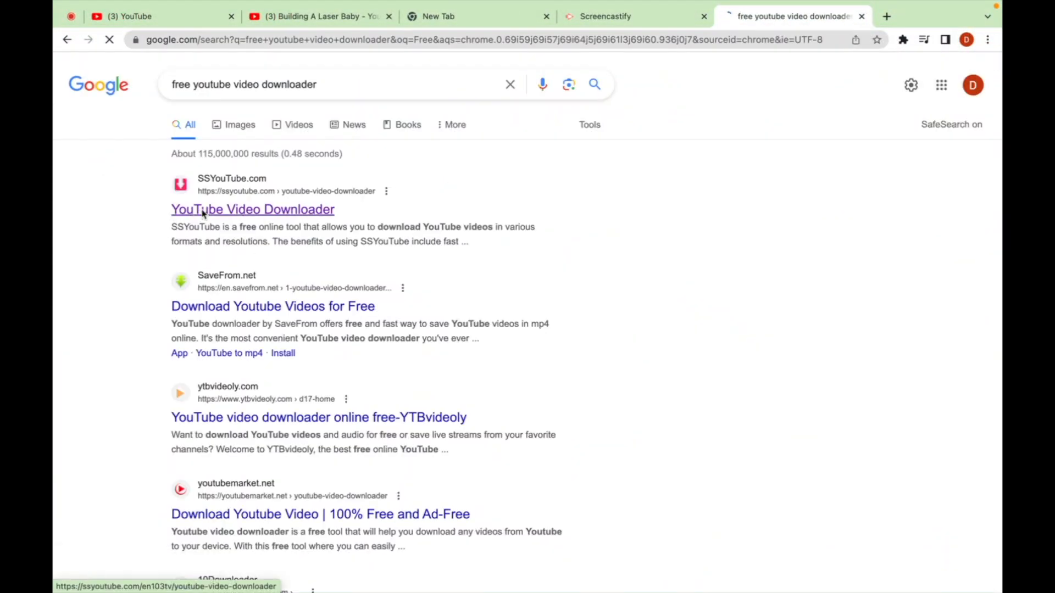
- Open SSYouTube, fetch formats for the Building A Laser Baby video, and download 1080.webm
left_click(252, 210)
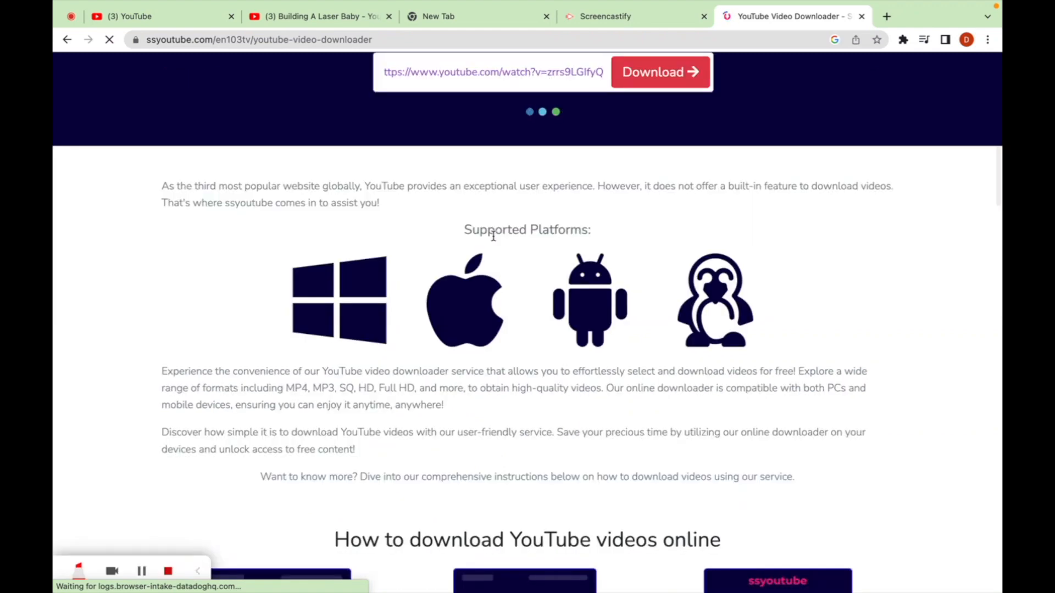
left_click(660, 72)
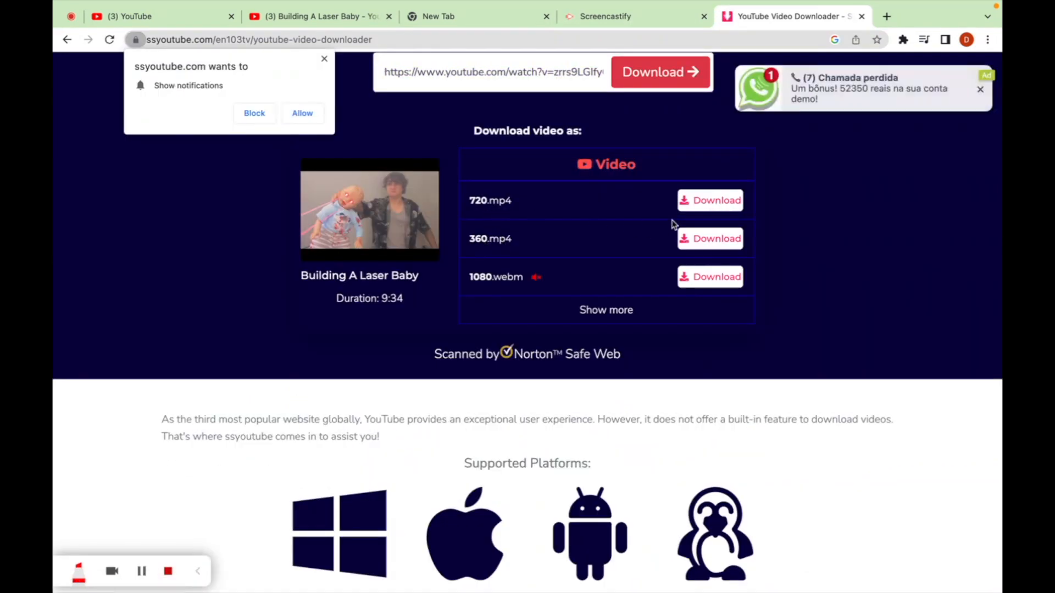
mouse_move(913, 92)
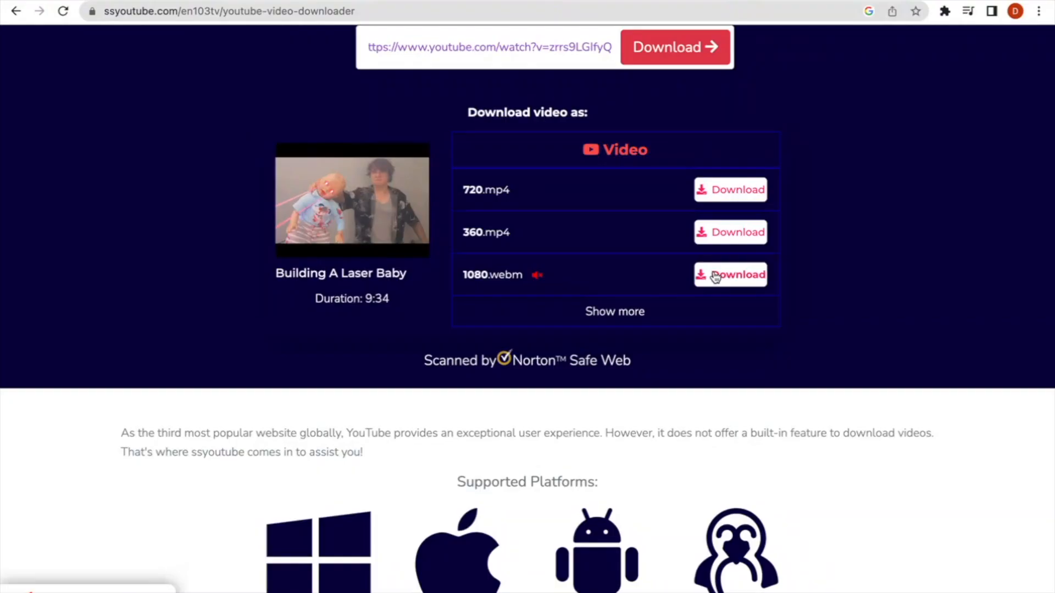
left_click(730, 275)
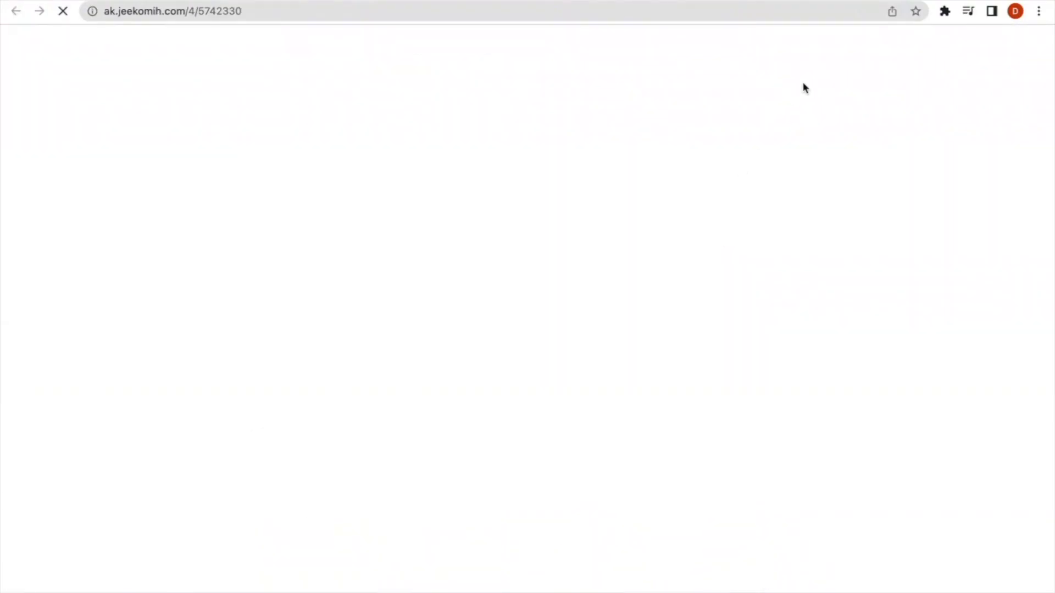